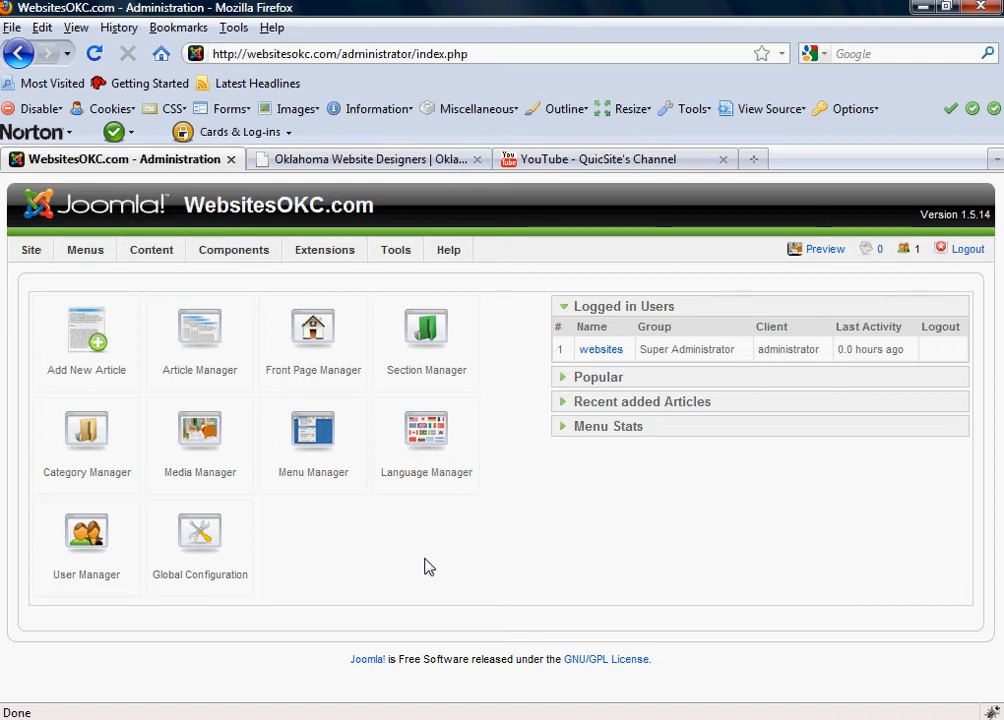
Step: Start a new article from the Article Manager to see the current TinyMCE toolbar
click(426, 330)
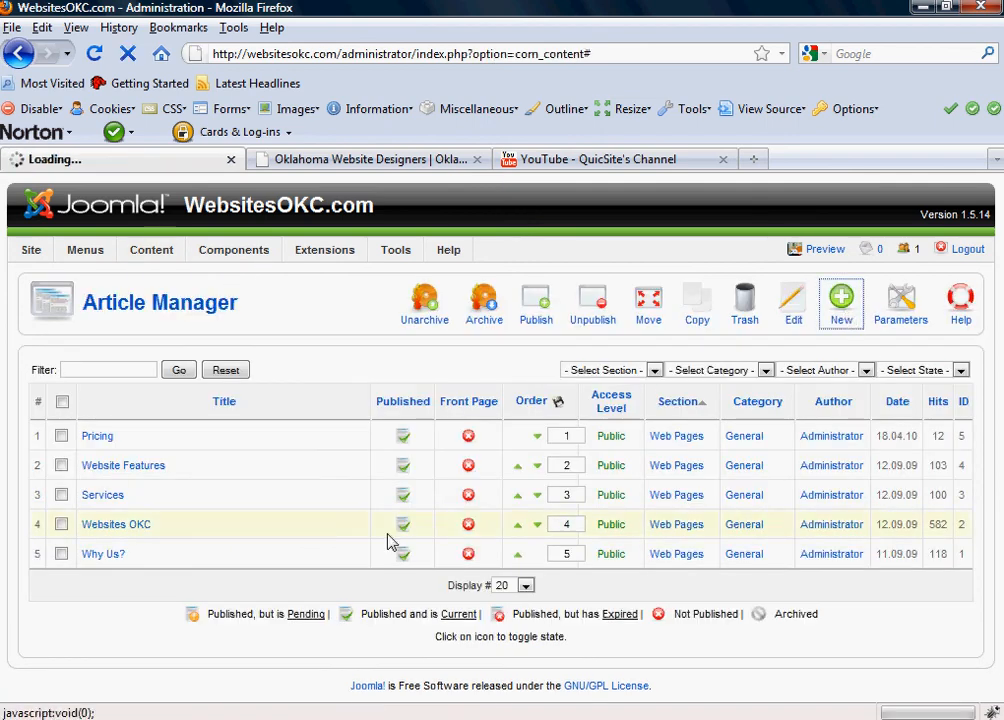
click(840, 304)
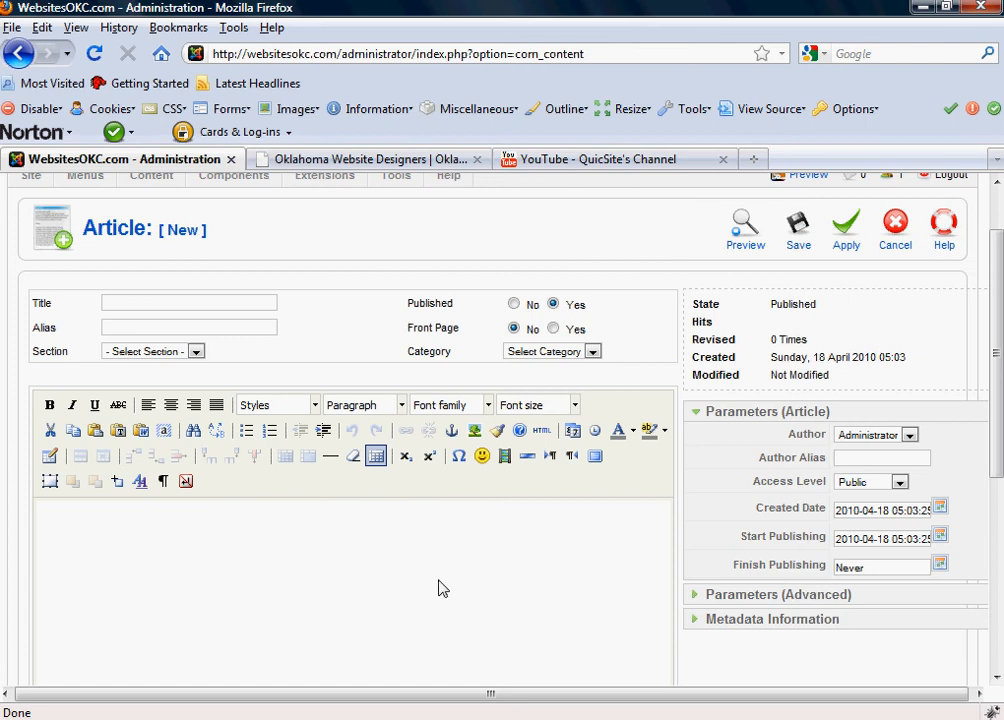
mouse_move(248, 532)
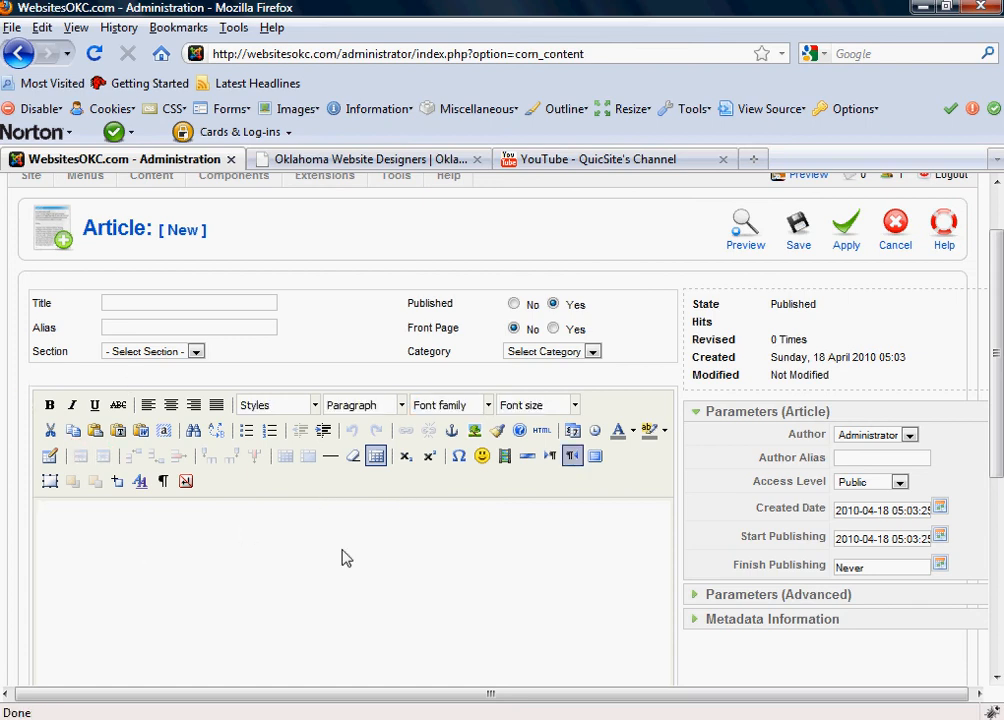
mouse_move(340, 512)
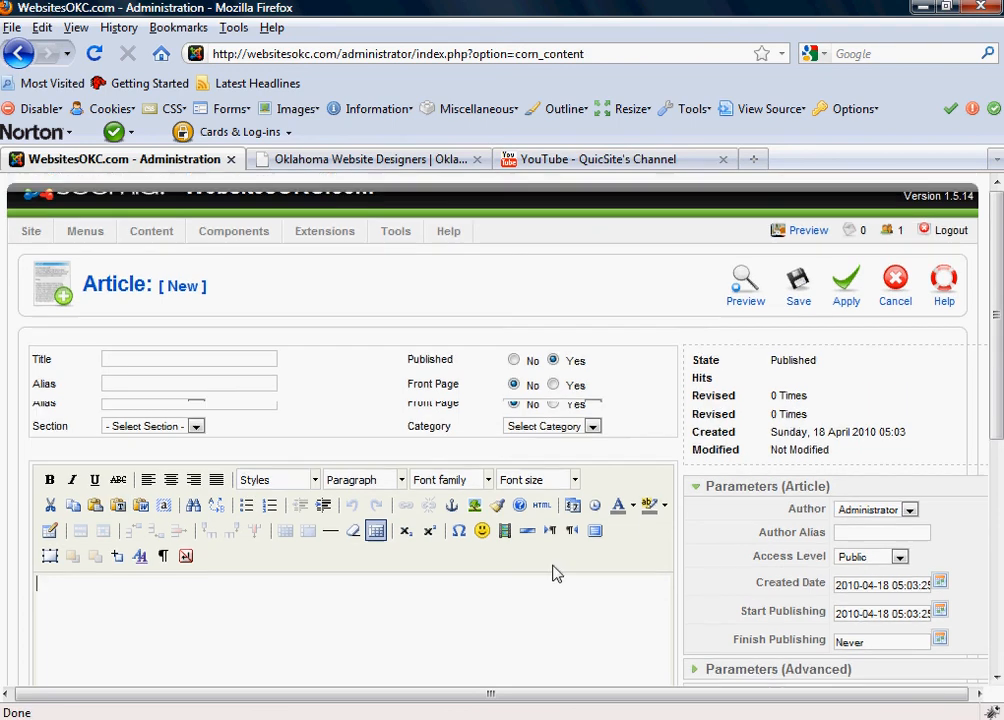
Step: Cancel the article and reach the Editor - TinyMCE plugin settings via the Plugin Manager
click(894, 284)
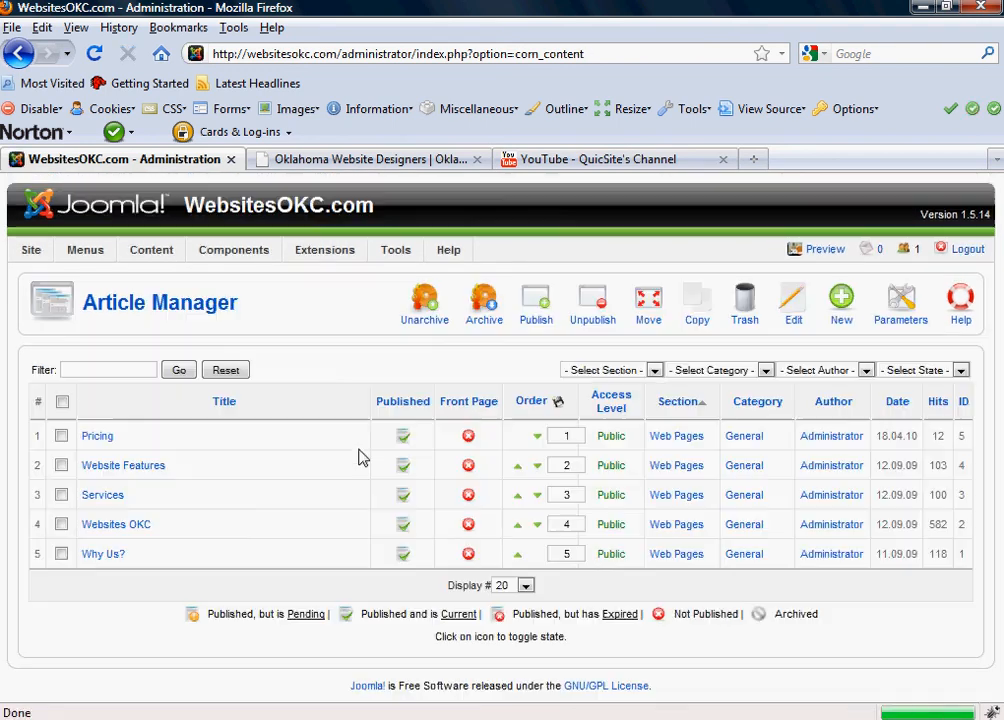
click(344, 324)
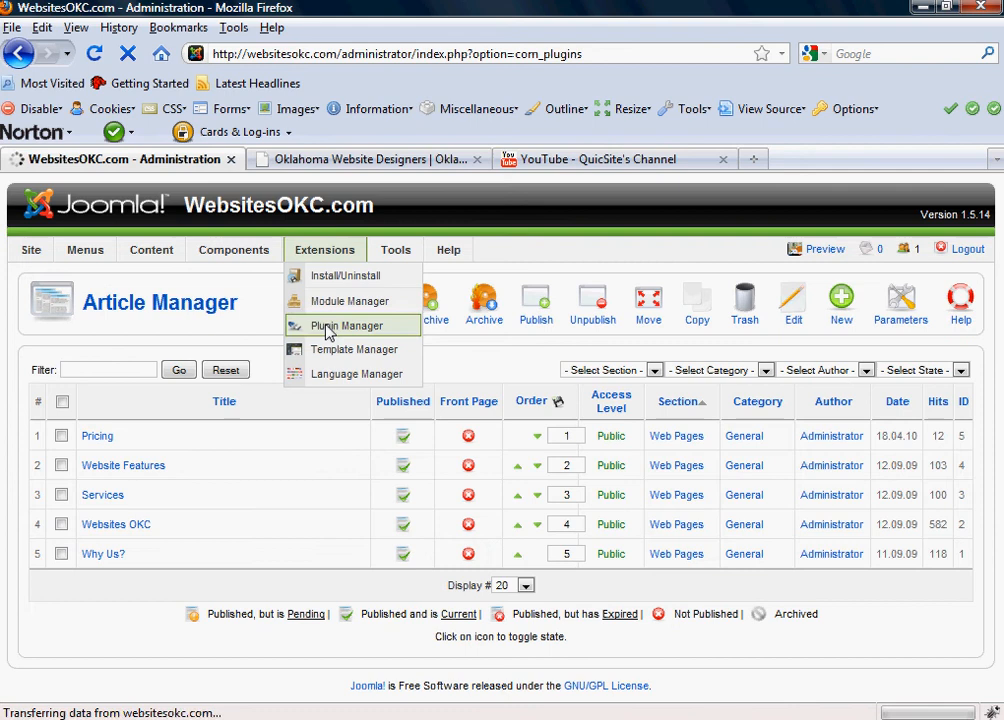
click(346, 324)
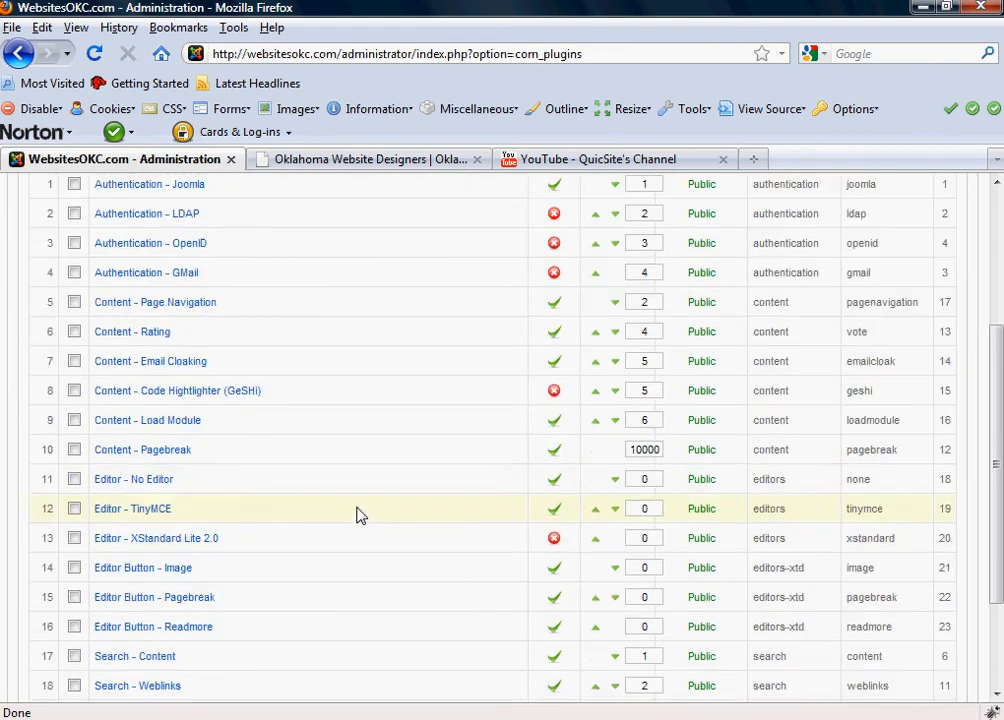
mouse_move(104, 518)
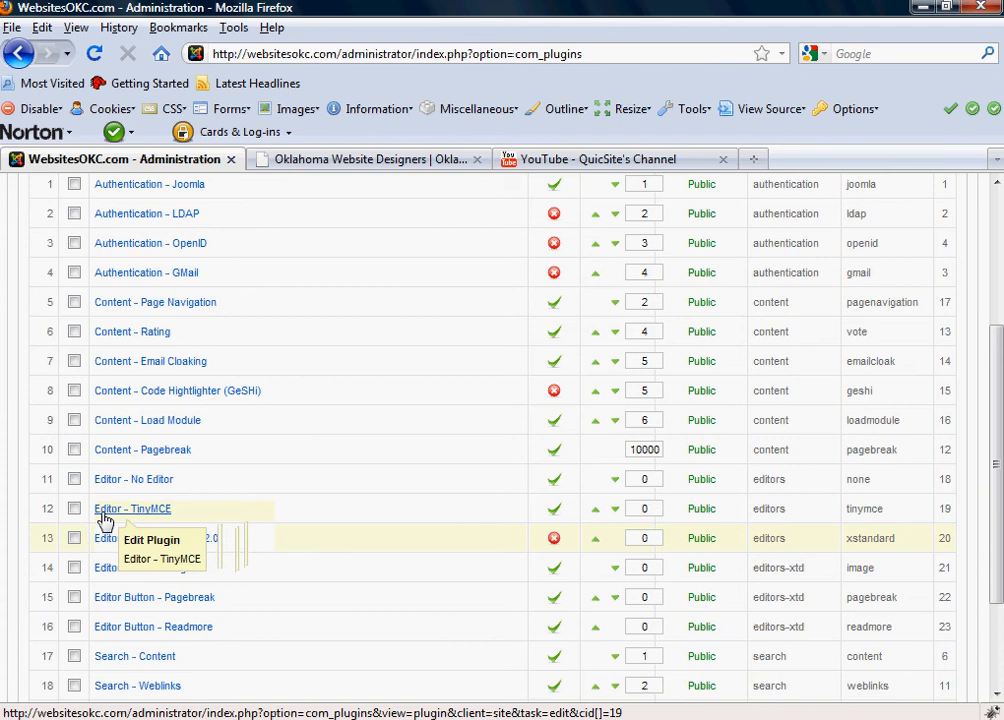
click(132, 508)
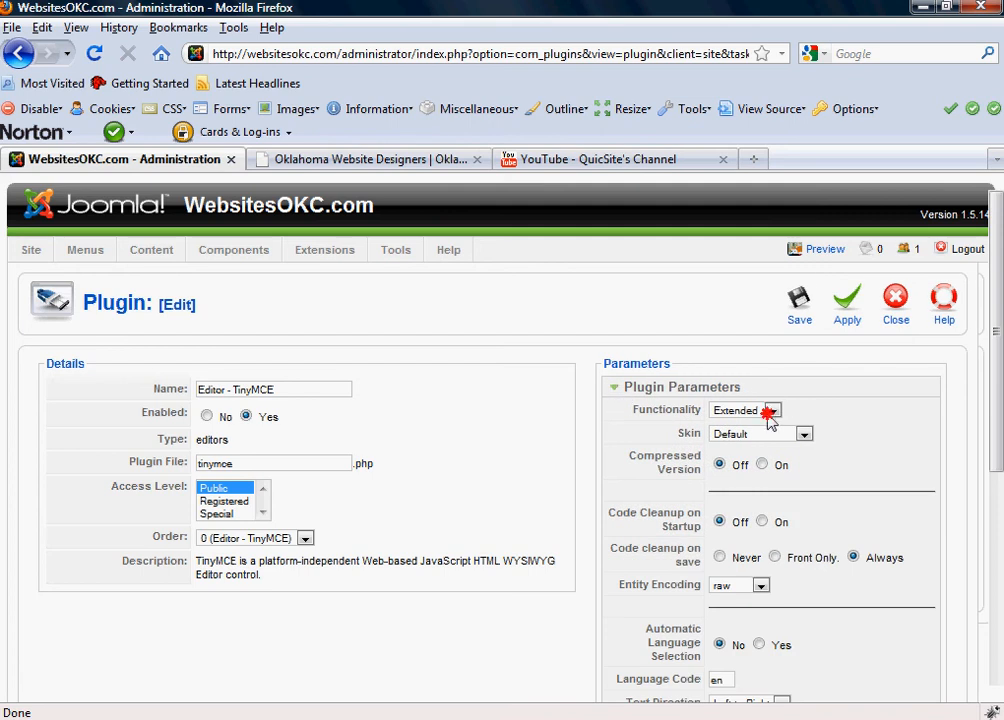
Step: Set the TinyMCE Functionality to Simple and save the plugin
click(772, 410)
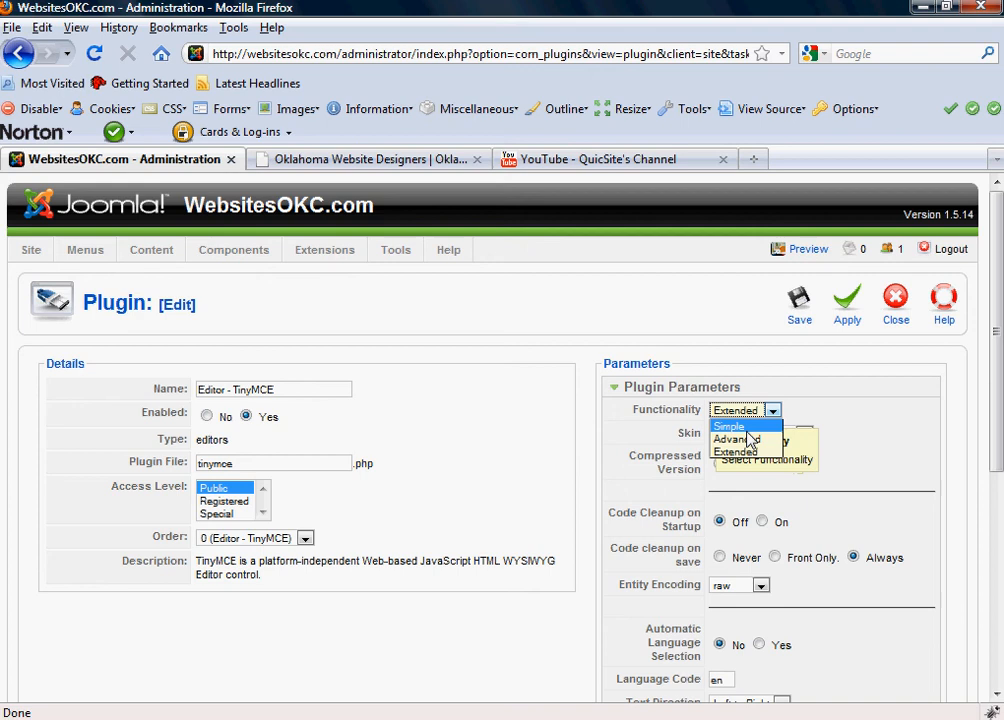
mouse_move(744, 440)
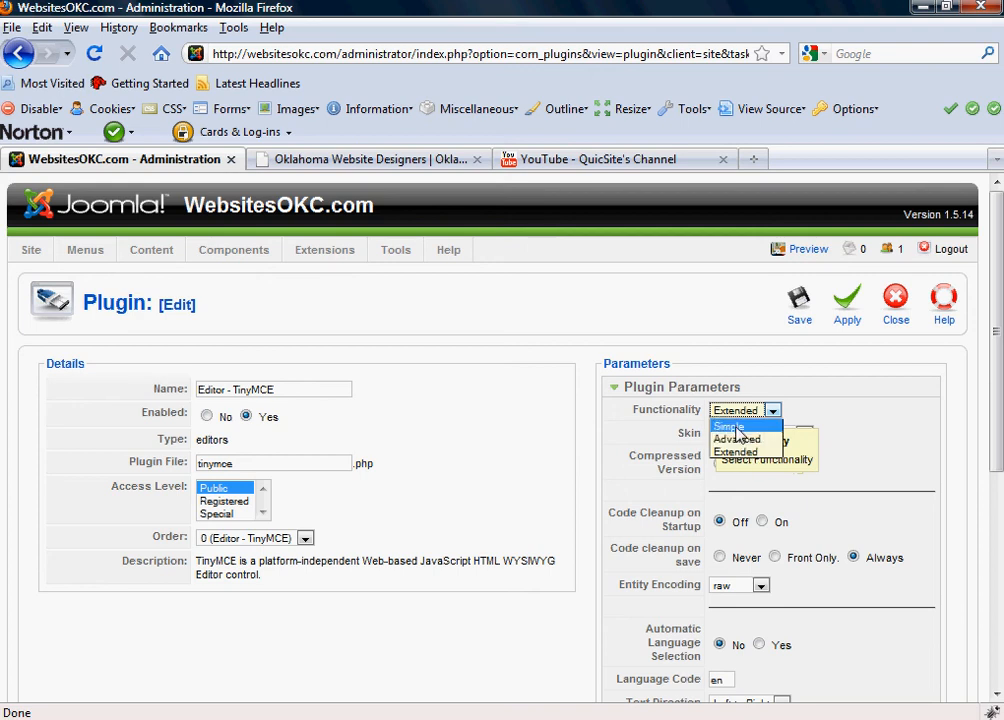
click(728, 426)
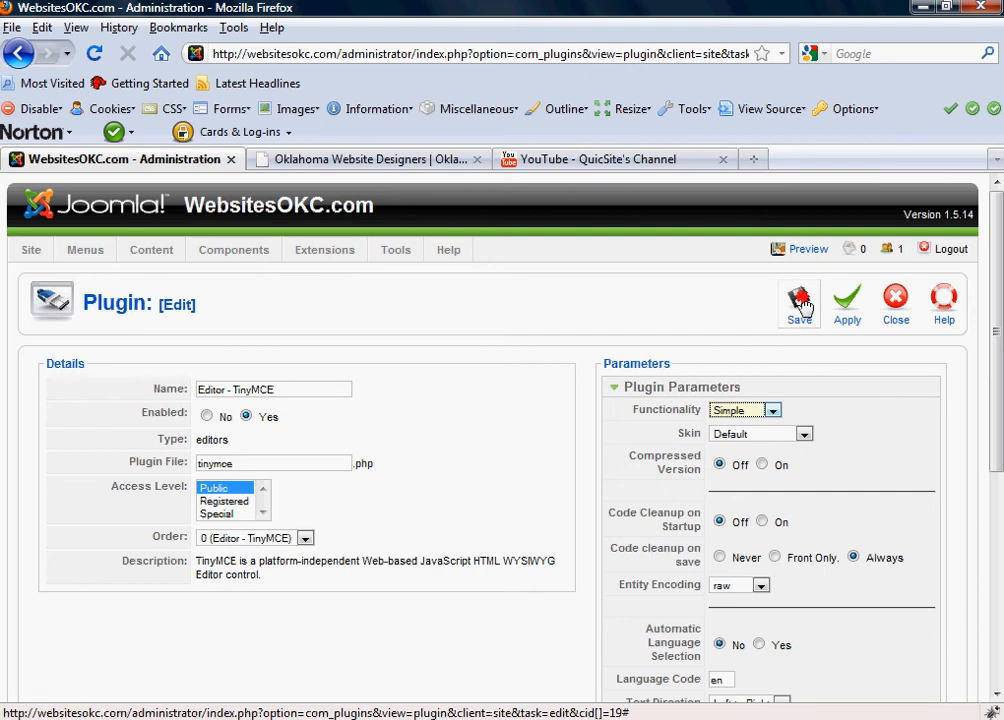
click(798, 304)
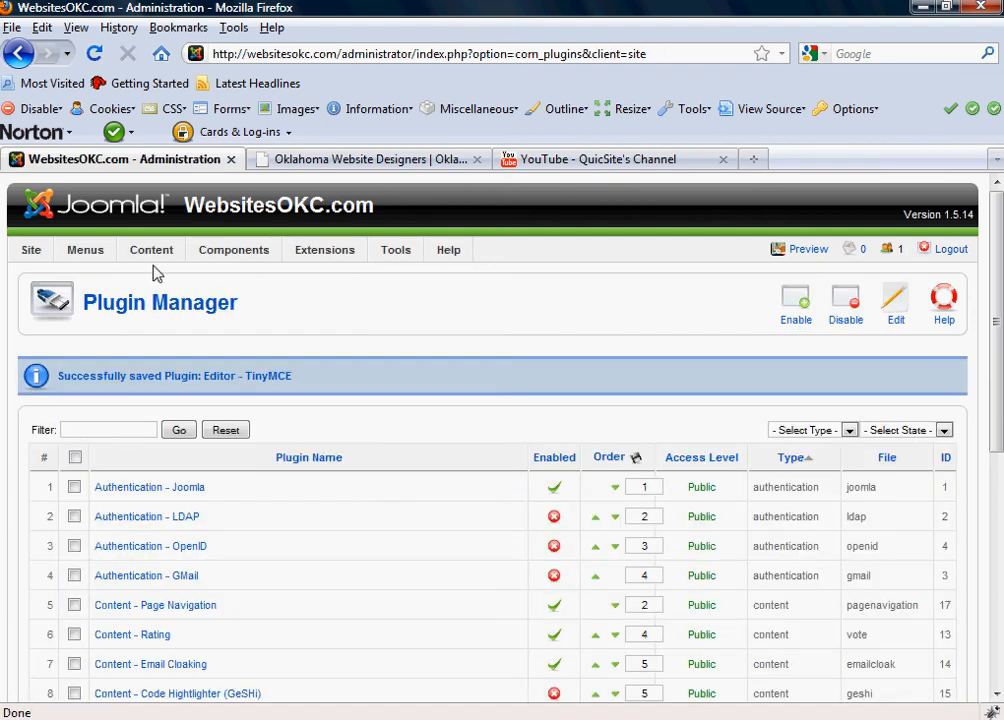
click(150, 248)
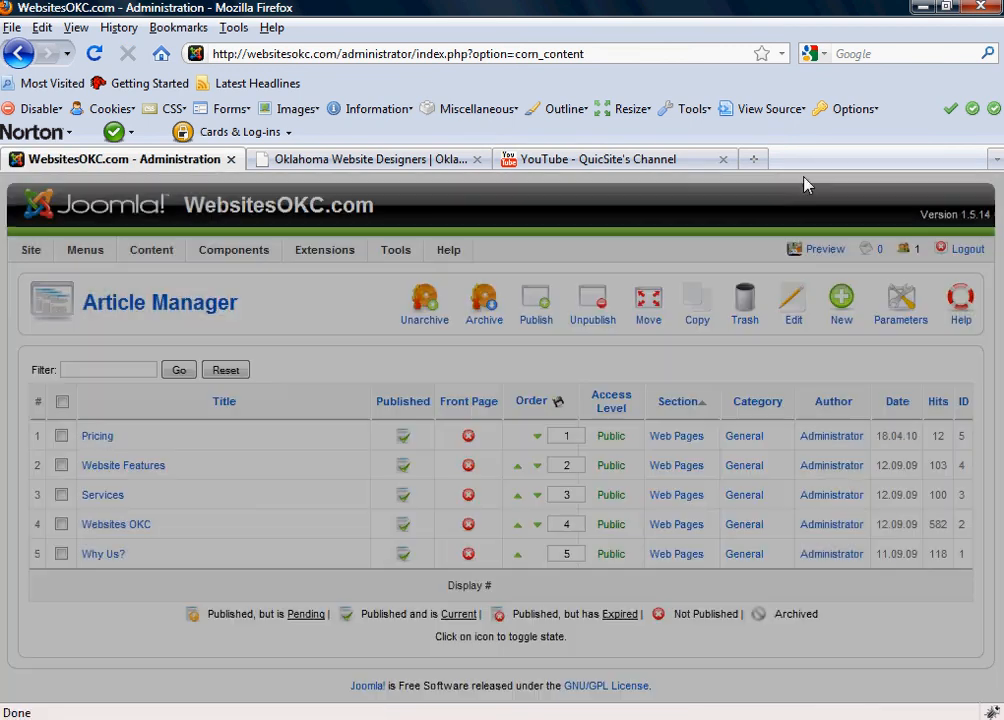
click(840, 300)
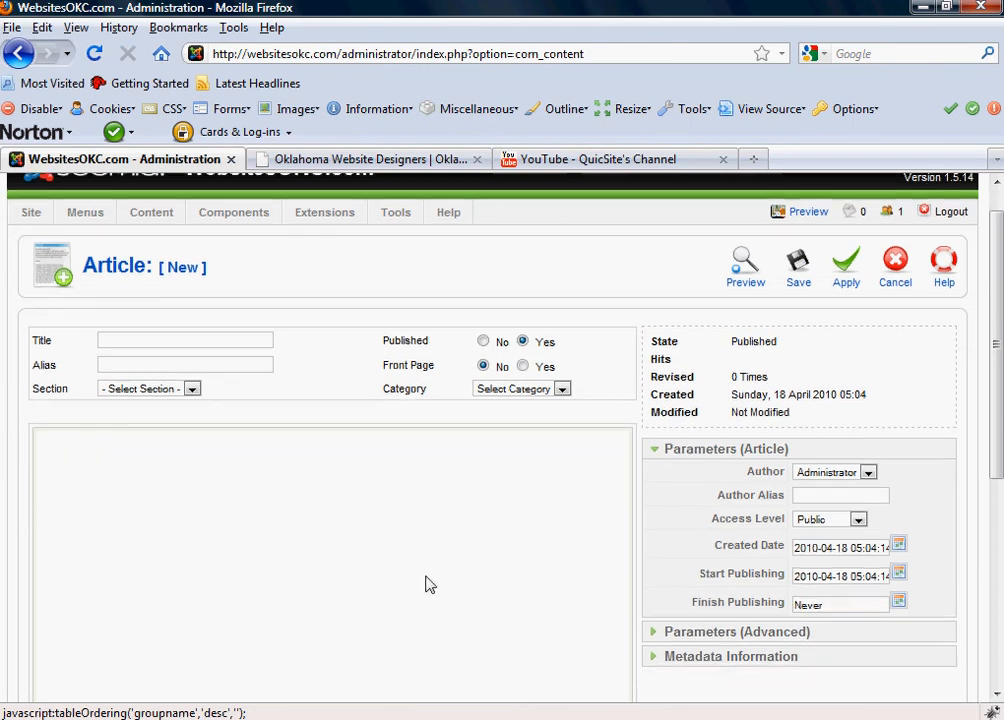
scroll(down, 3)
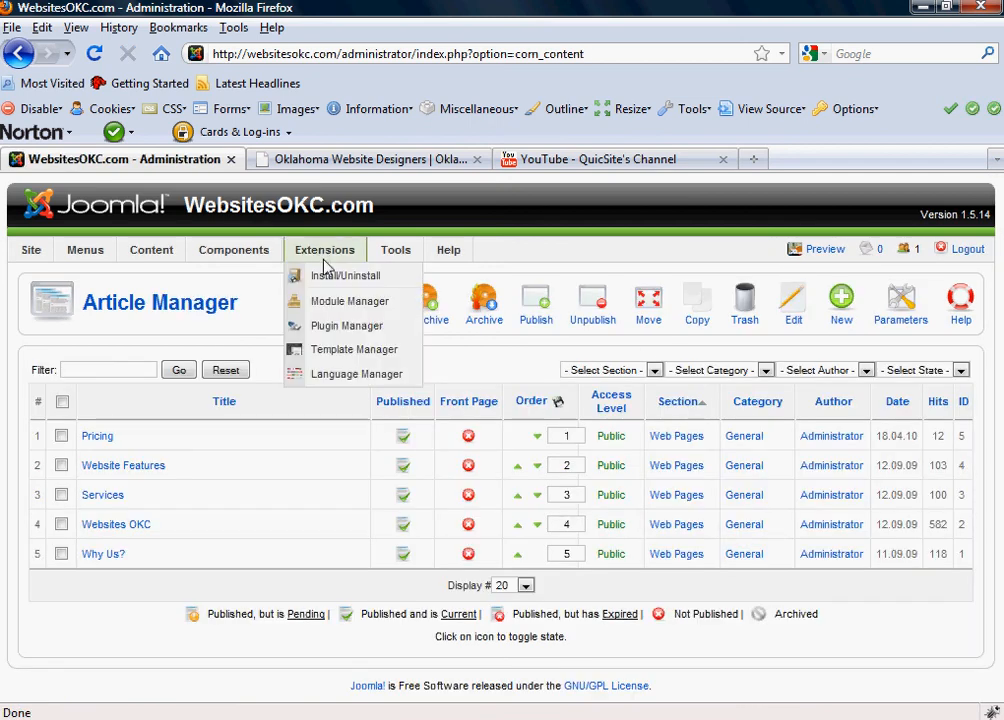
click(840, 300)
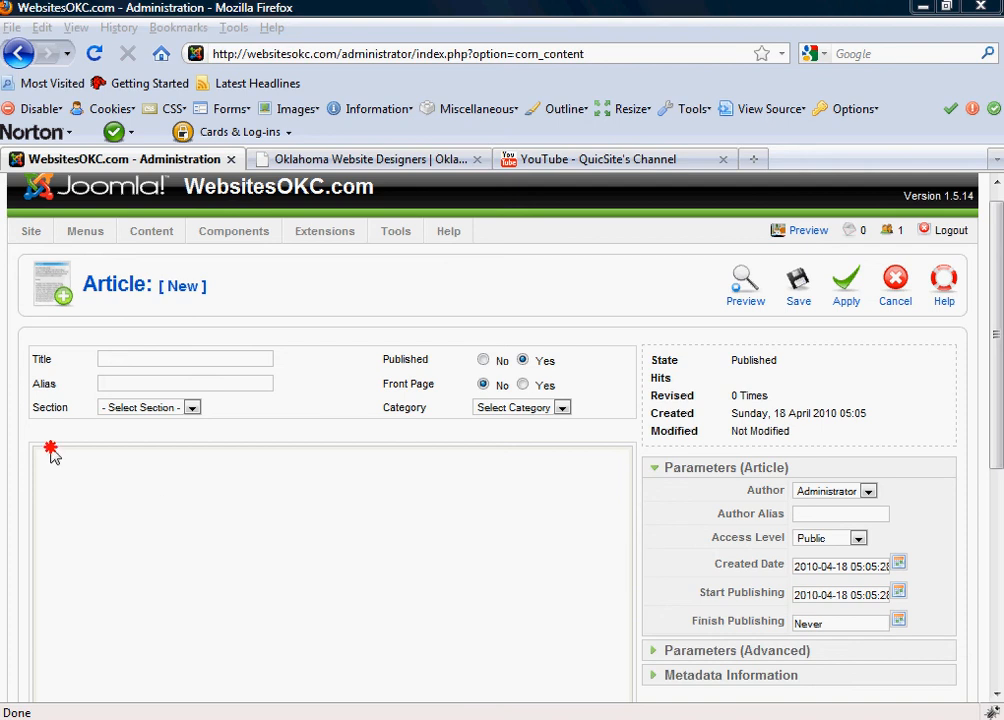
scroll(down, 3)
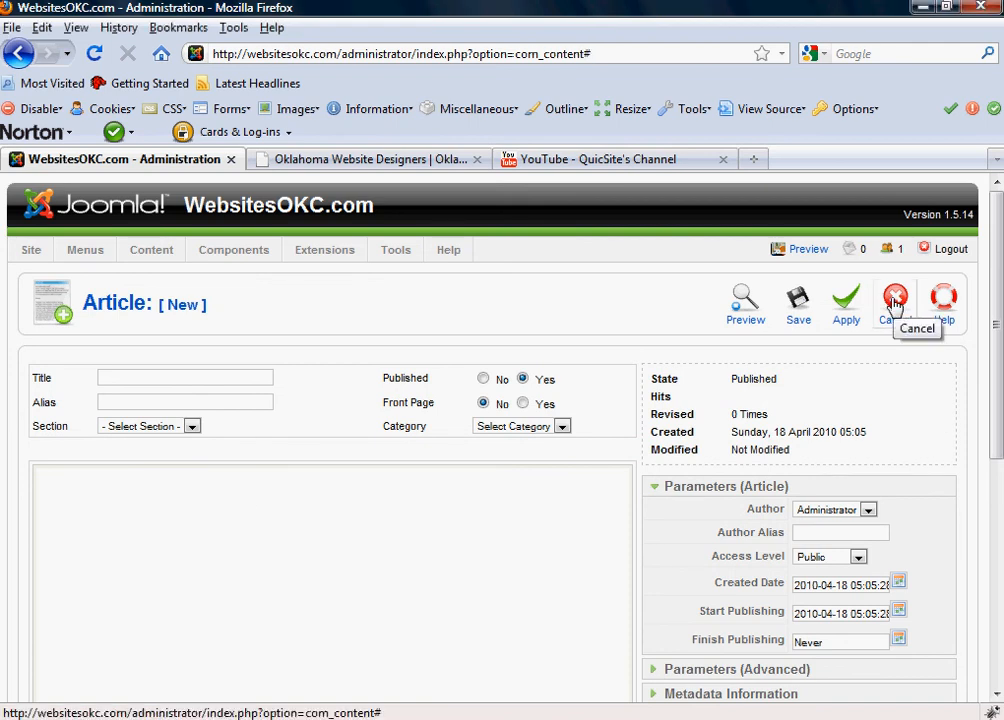
click(894, 300)
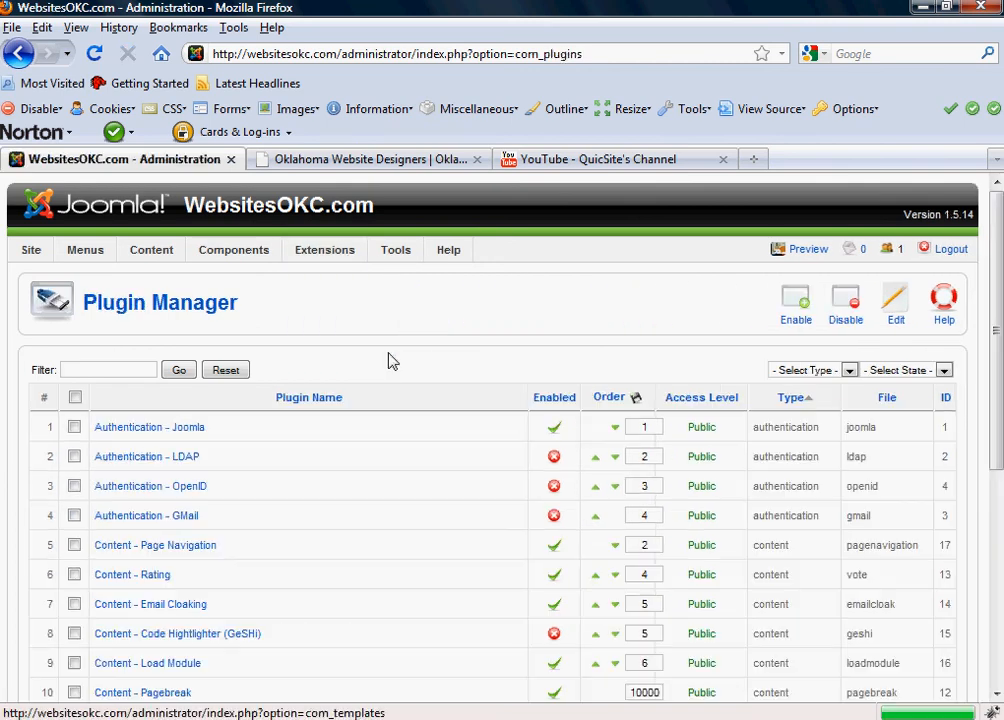
Step: Change the TinyMCE plugin's Functionality to Advanced and save it
scroll(down, 3)
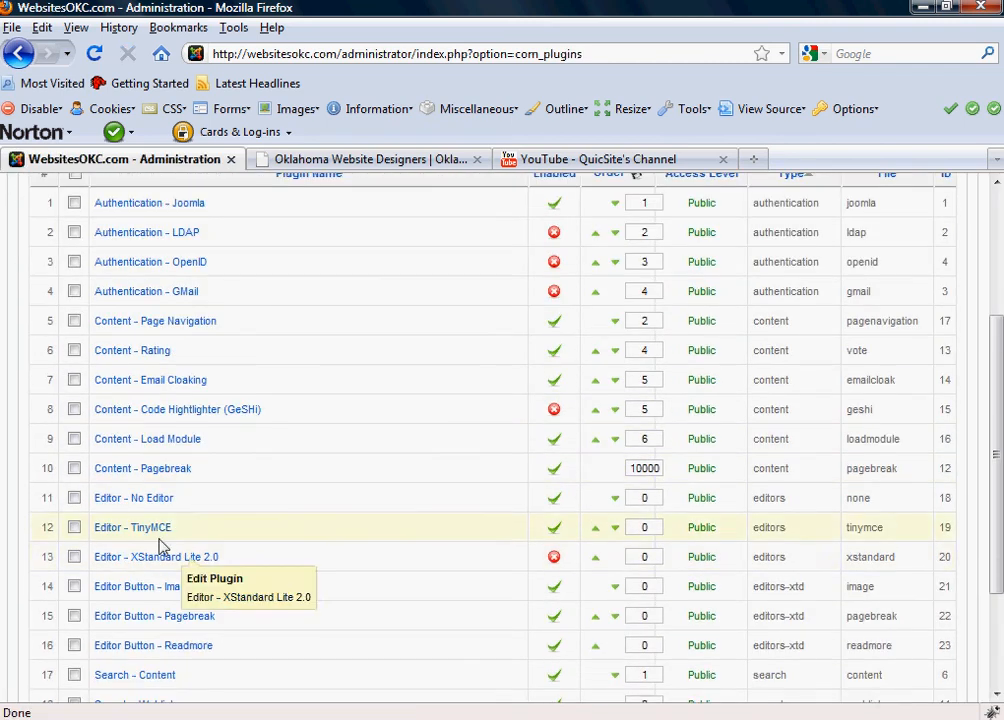
click(132, 528)
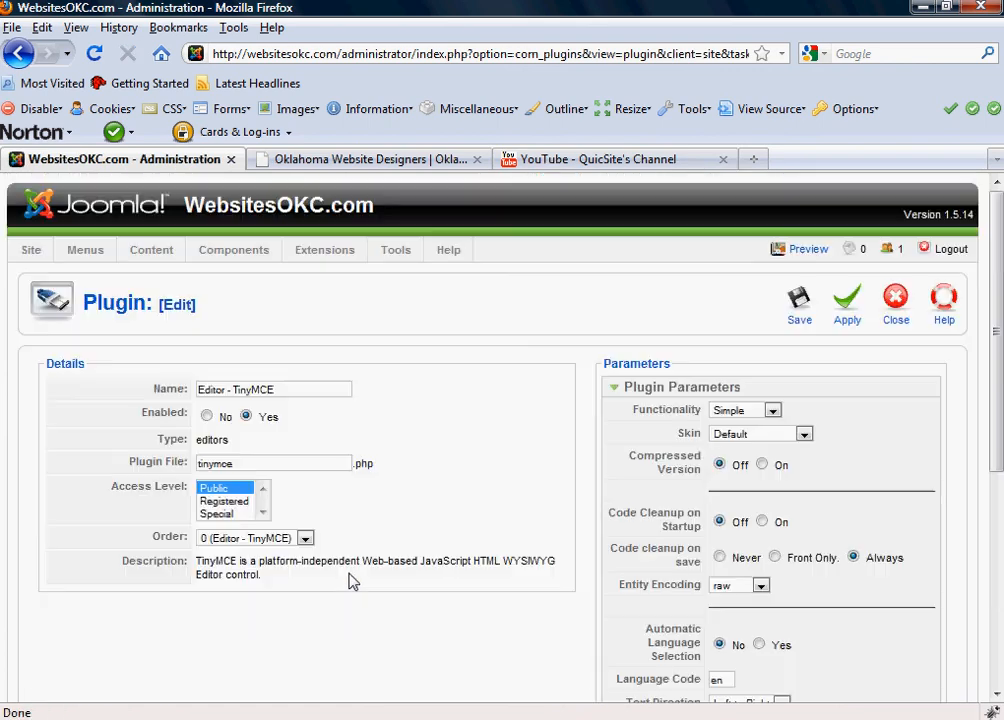
click(744, 410)
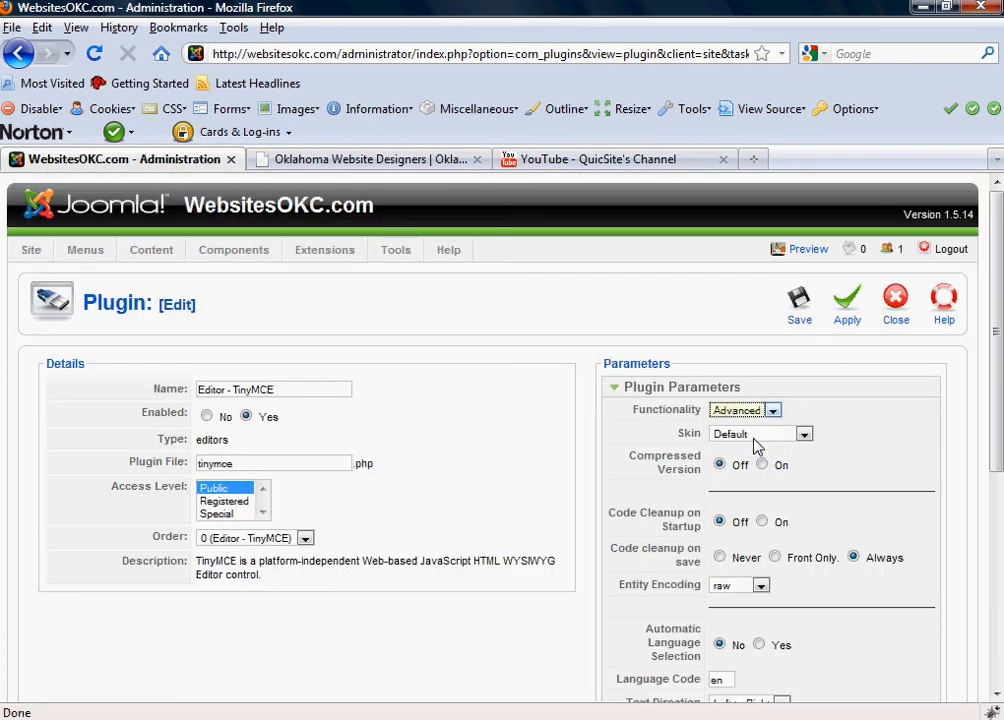
click(800, 304)
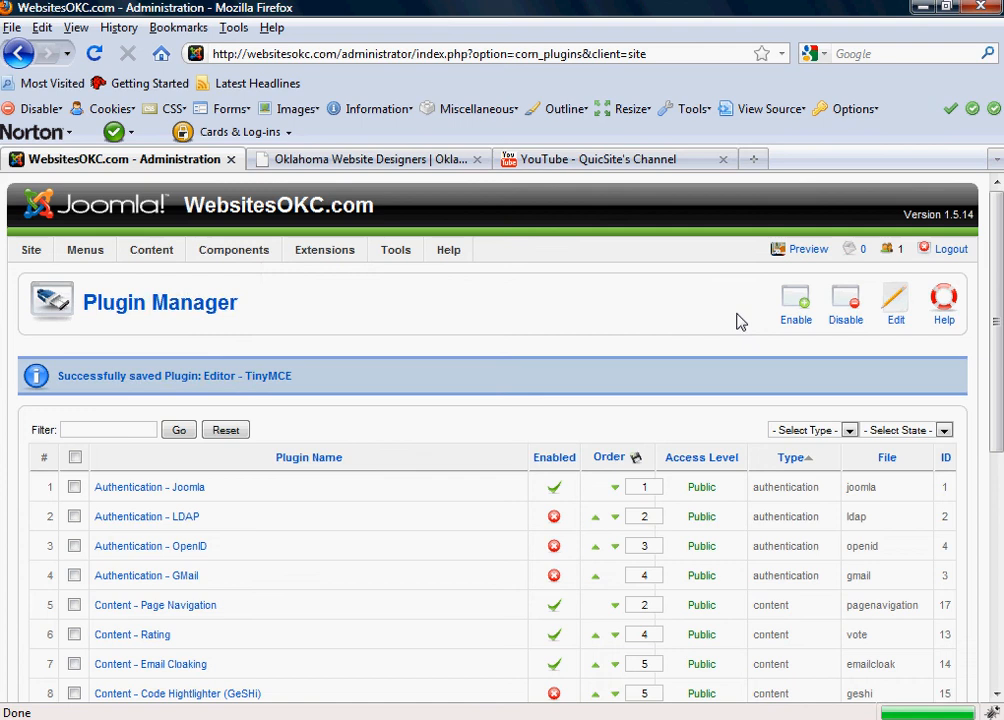
Step: Start a new article from the Article Manager to check its editor toolbar
click(152, 248)
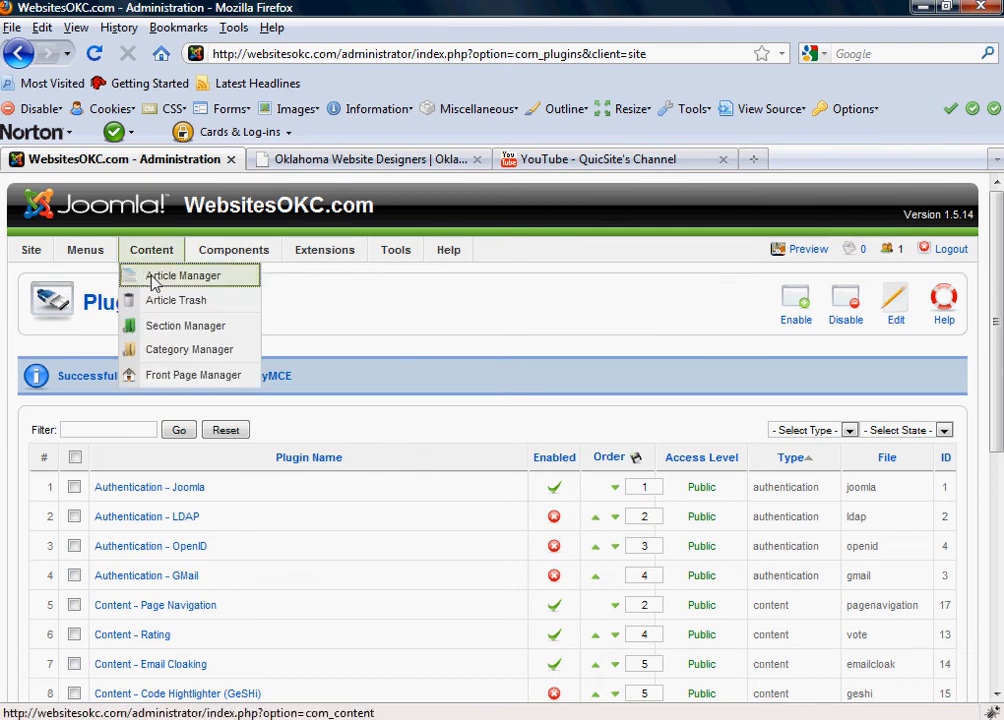
click(184, 276)
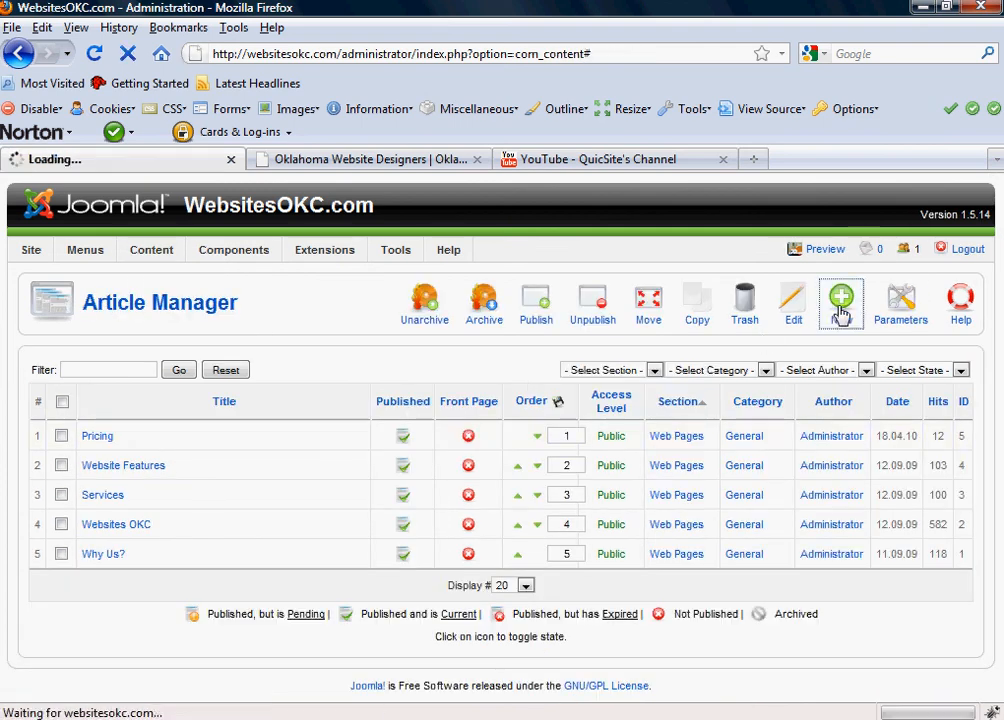
click(840, 302)
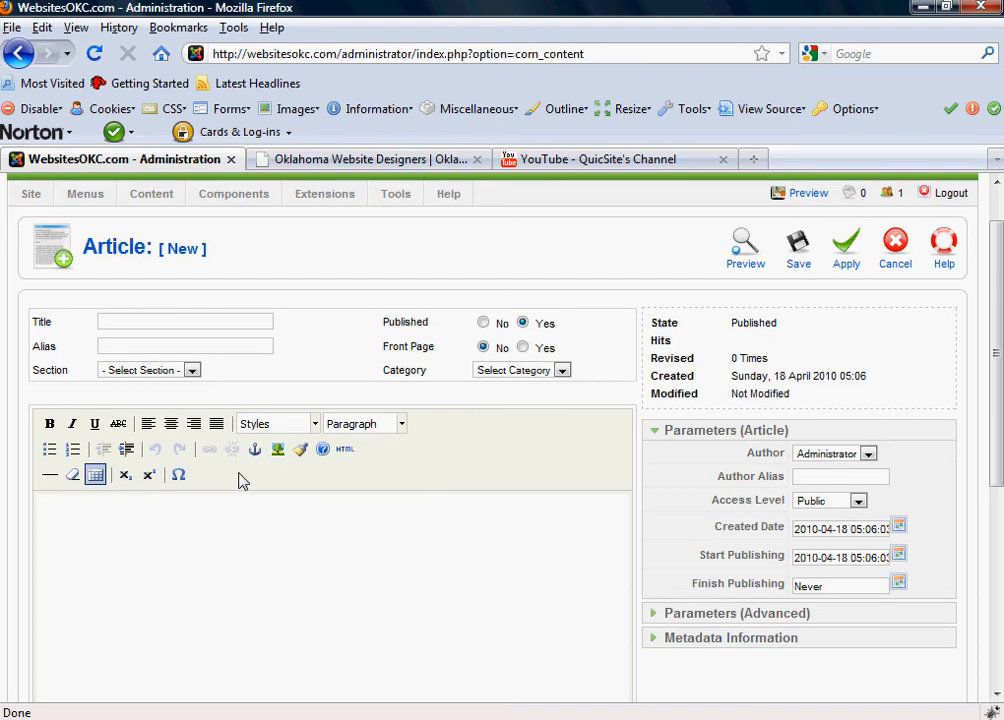
click(94, 424)
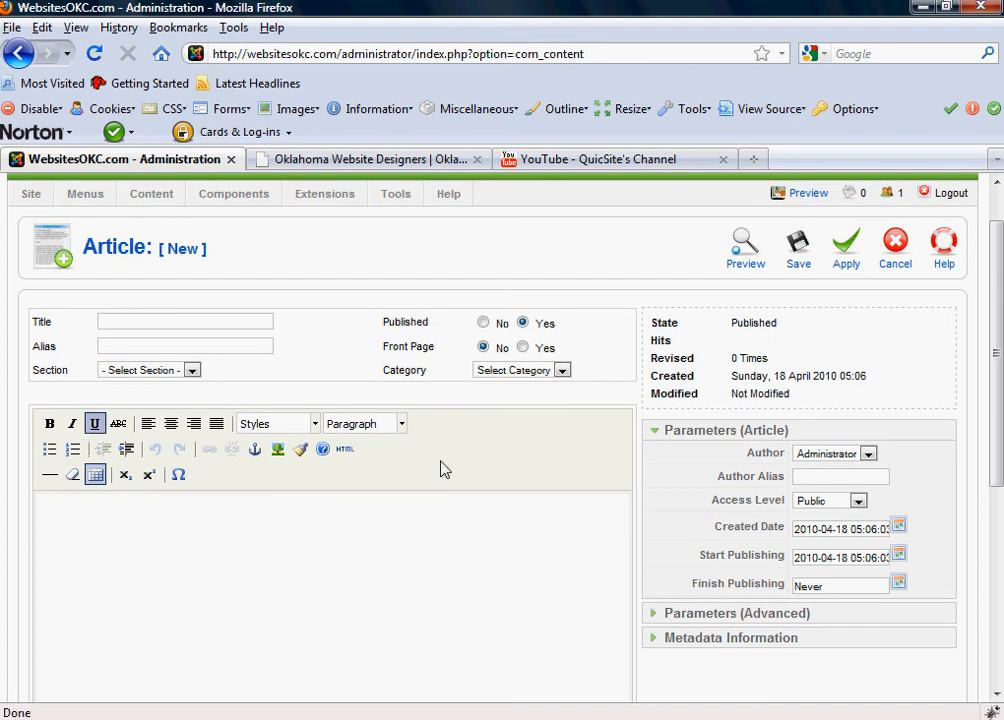
click(892, 248)
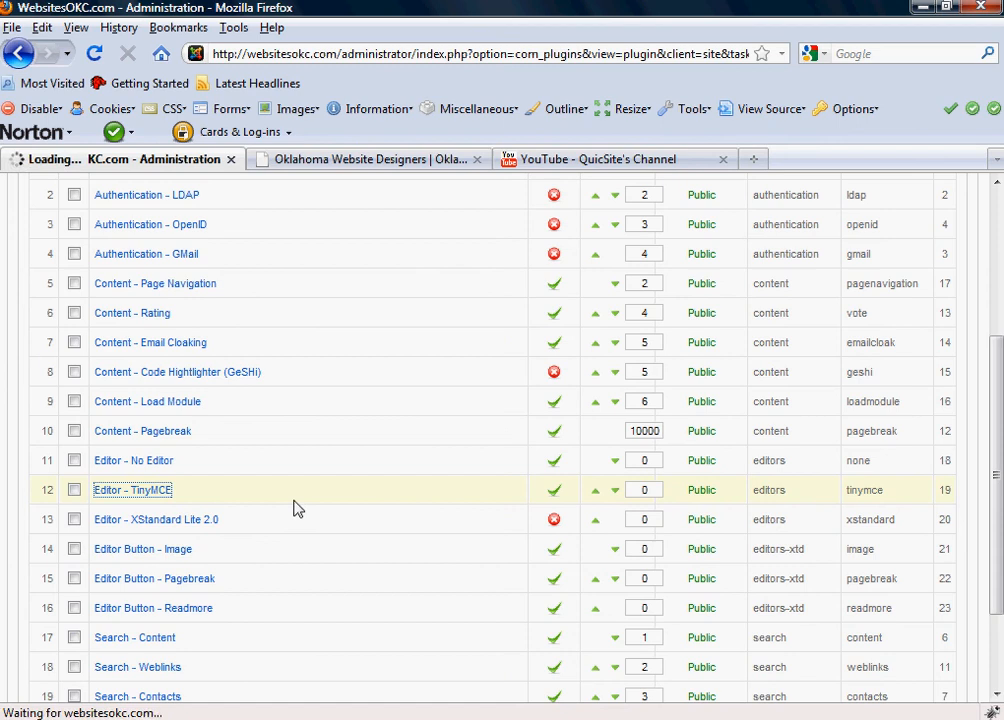
Step: Save the TinyMCE plugin with Advanced functionality and start a new article
click(132, 490)
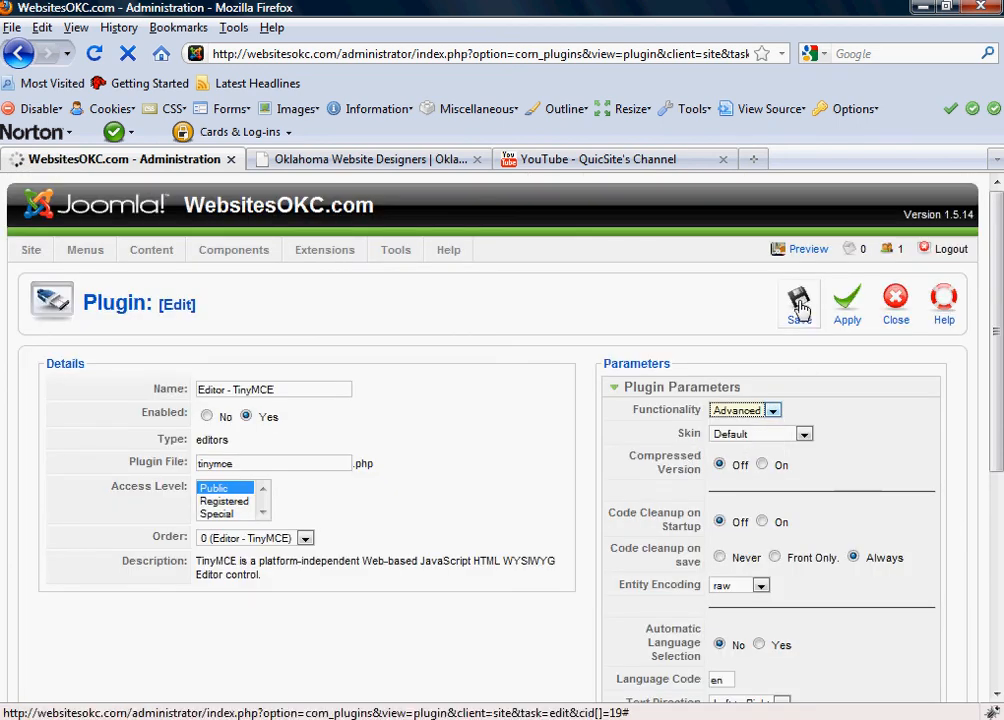
click(798, 304)
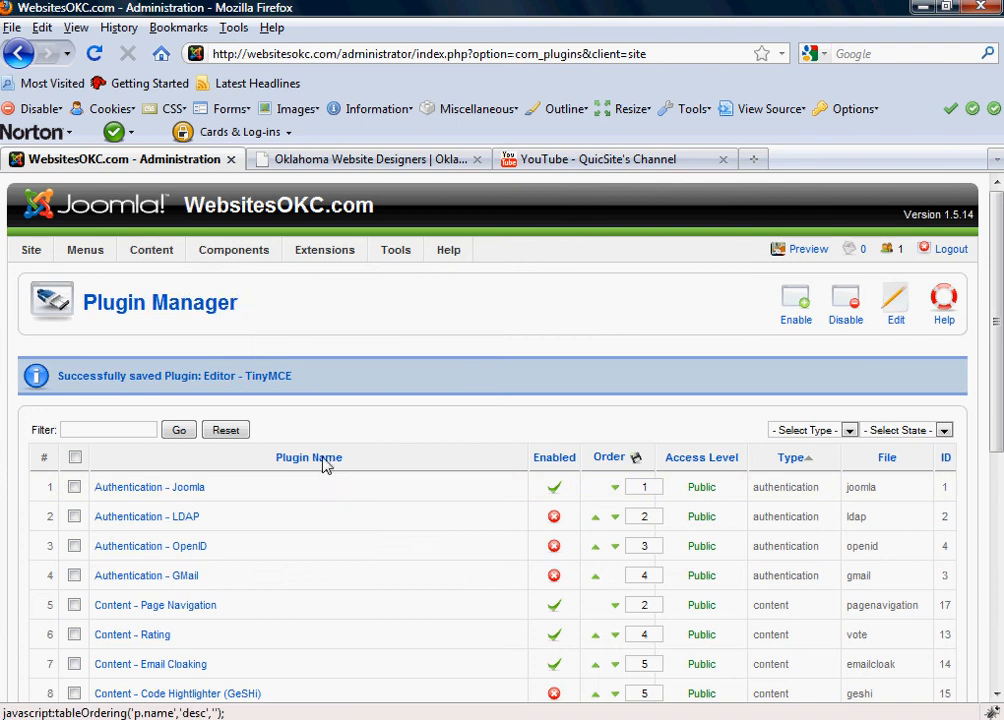
click(150, 248)
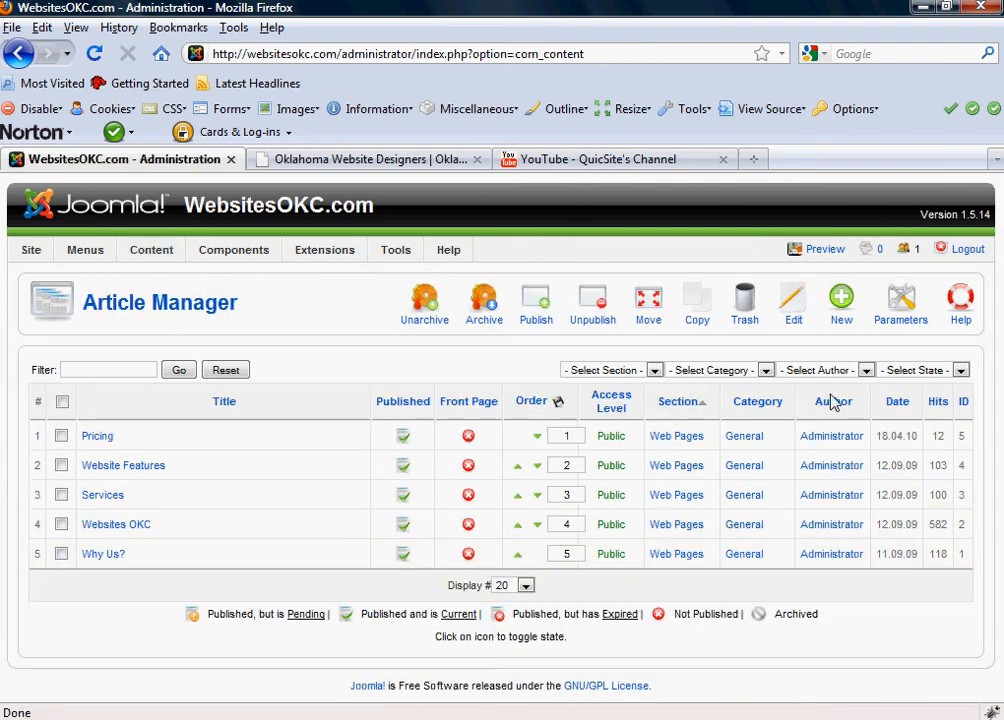
click(840, 300)
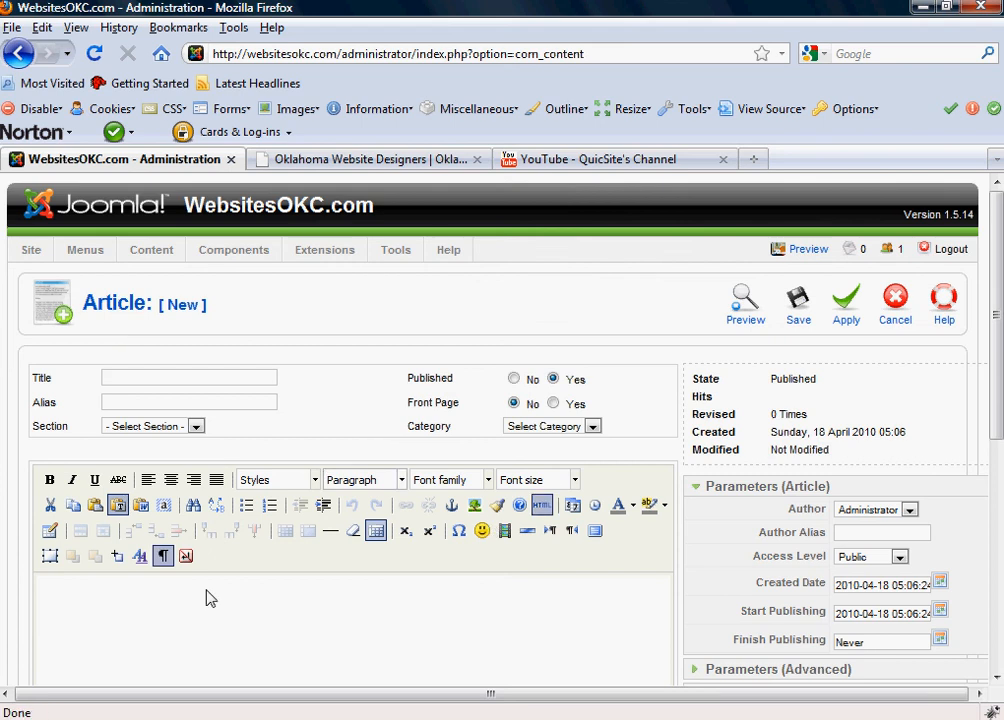
Step: Look over the new article's larger Advanced toolbar and empty body
scroll(down, 3)
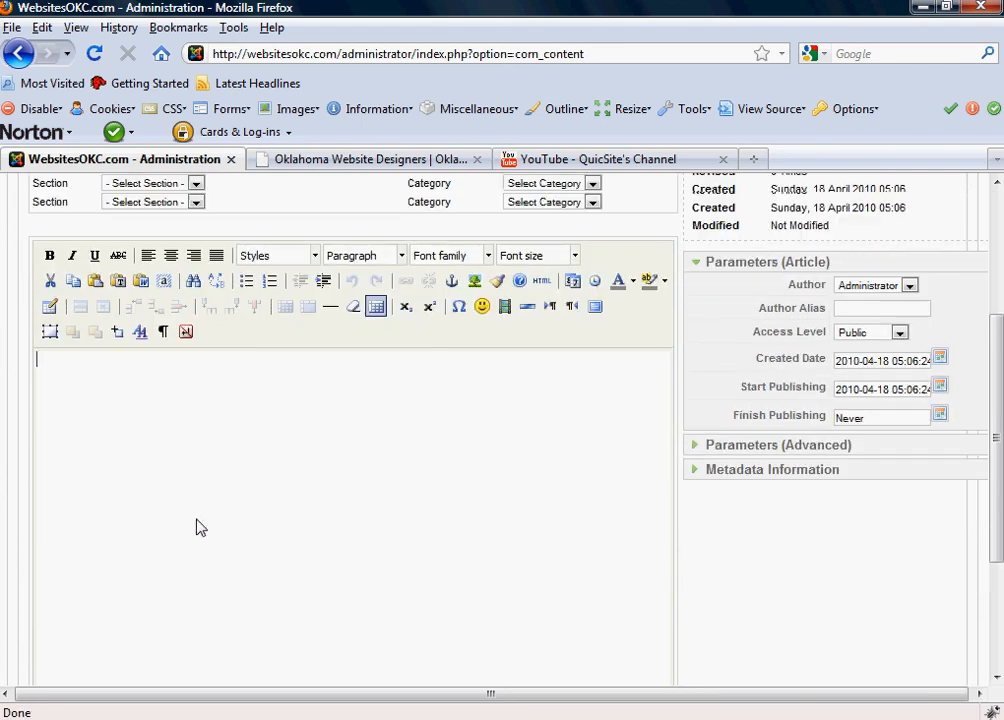
mouse_move(170, 404)
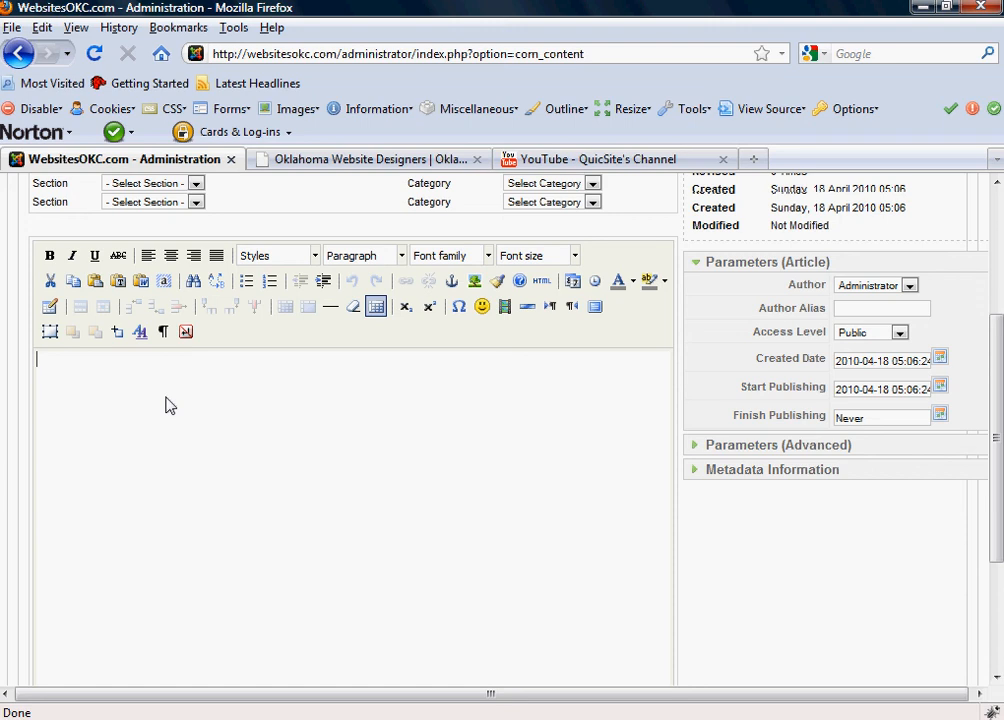
scroll(up, 3)
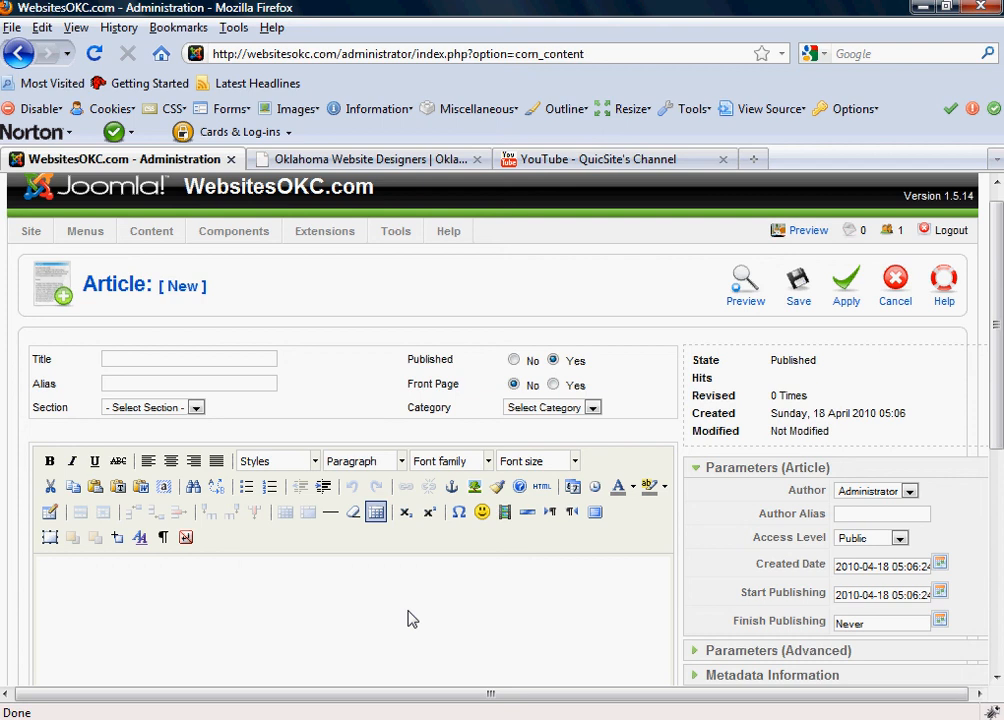
click(36, 584)
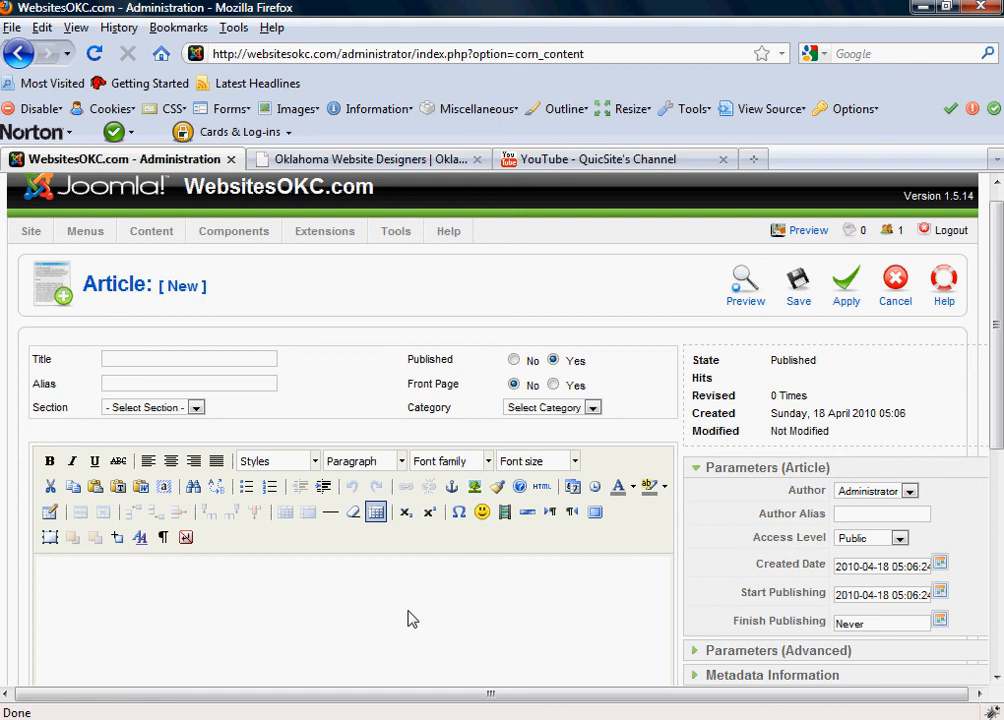
mouse_move(464, 570)
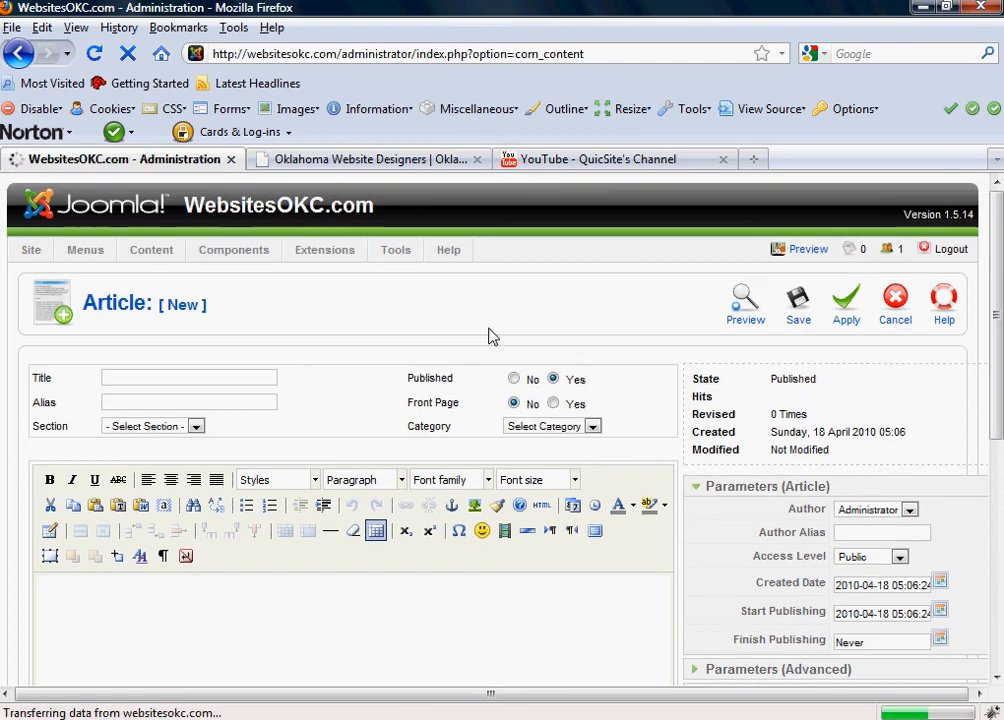
Step: Reach the Editor - TinyMCE plugin settings through the Plugin Manager
click(324, 248)
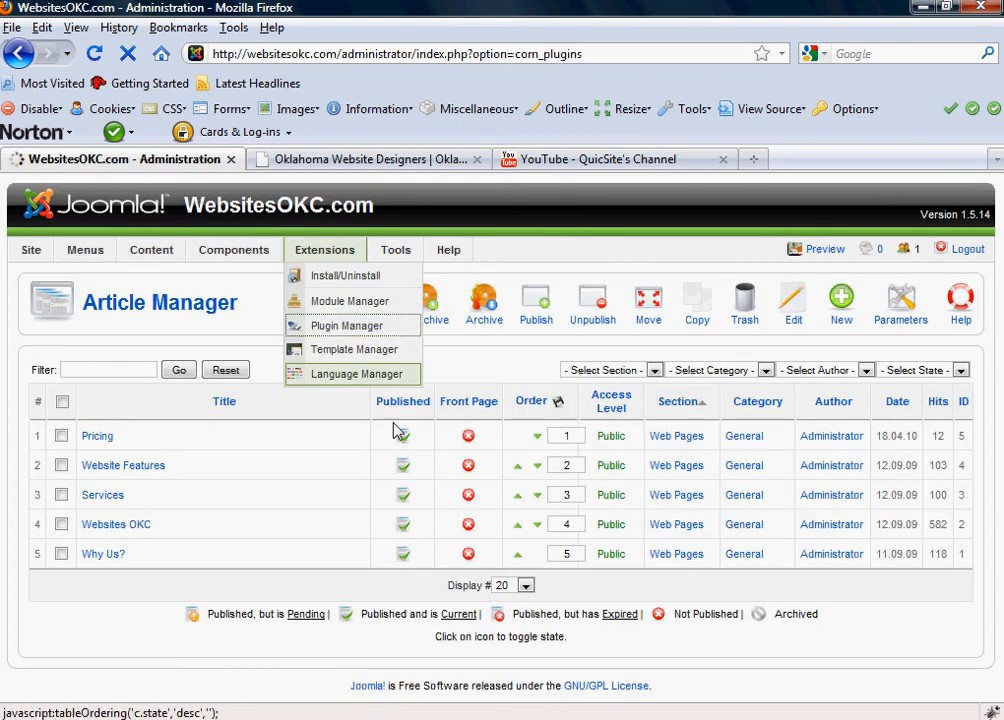
click(344, 324)
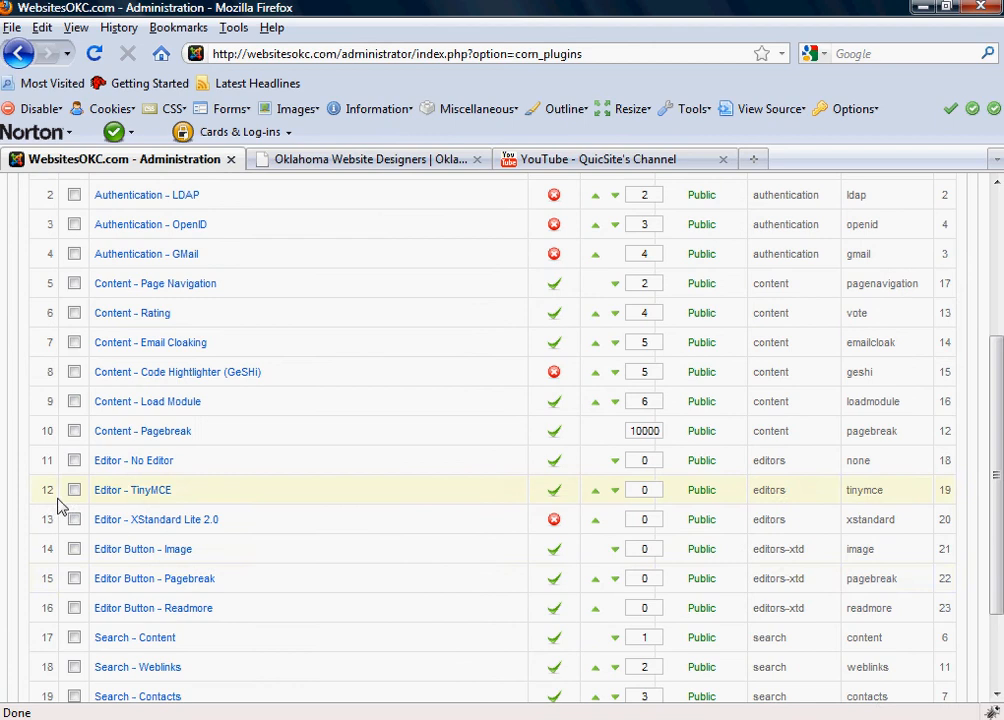
click(132, 490)
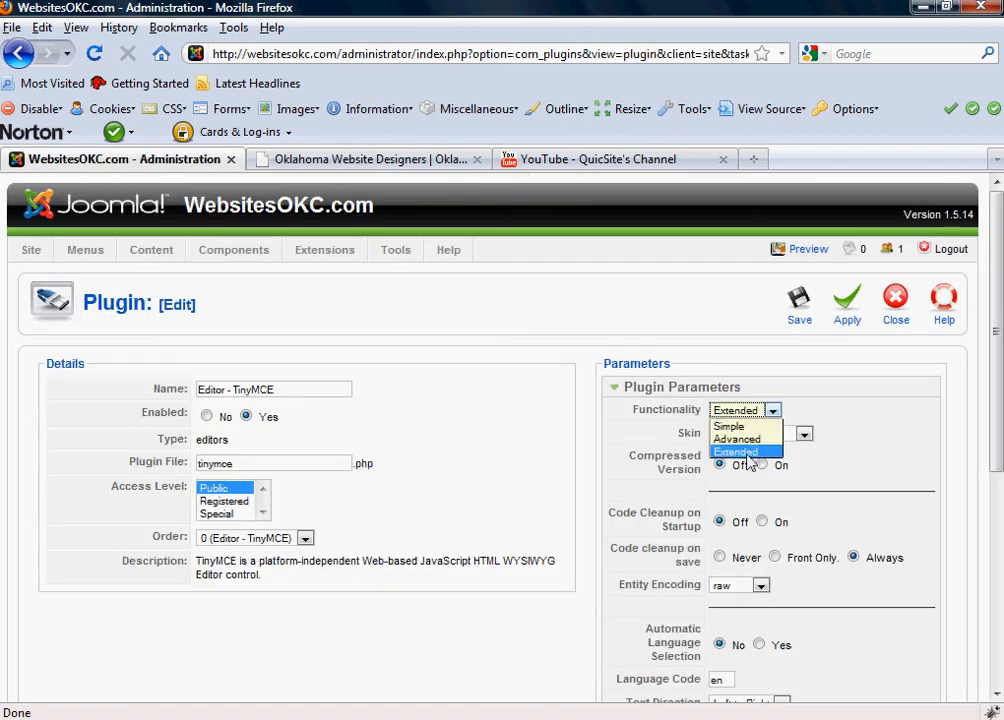
Step: Set the TinyMCE Functionality to Extended and close back to the plugin list
click(736, 452)
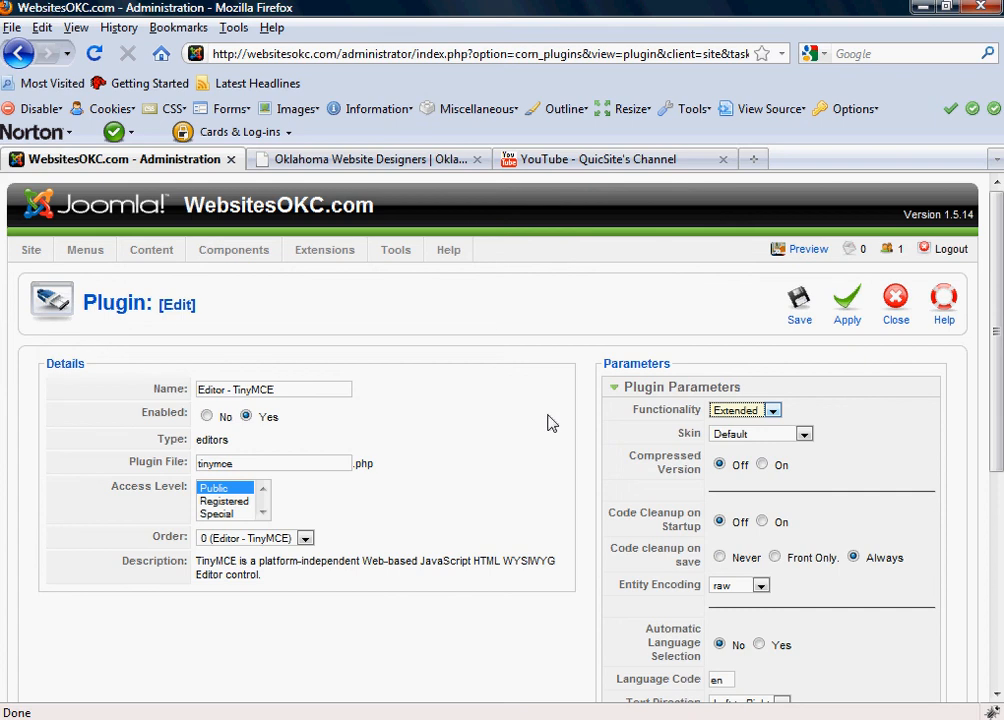
click(894, 300)
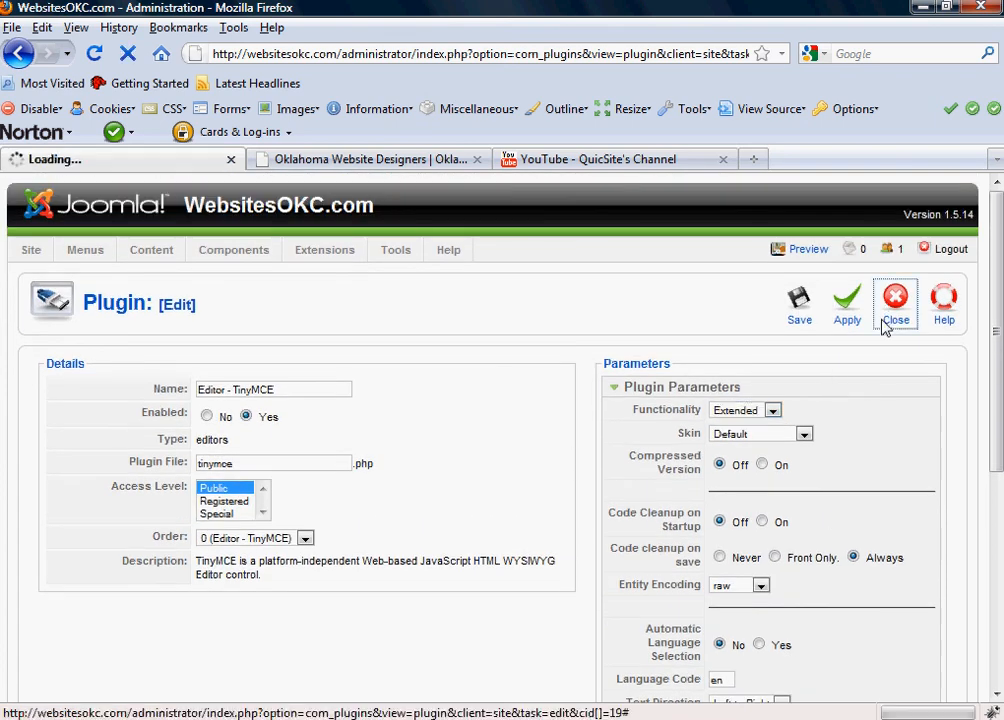
click(894, 300)
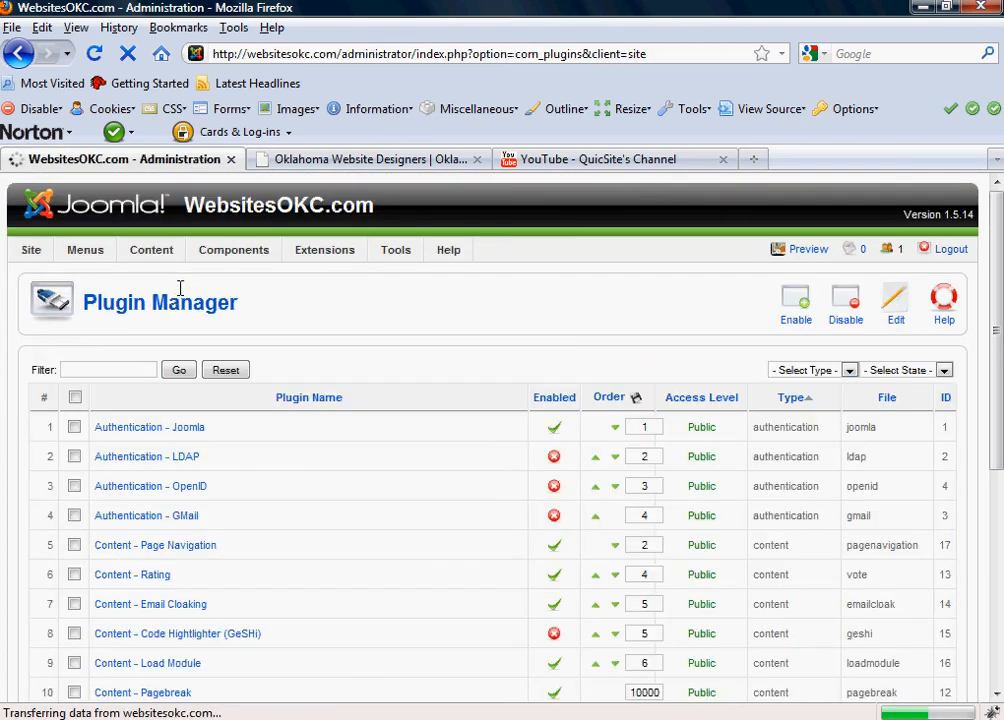
mouse_move(370, 322)
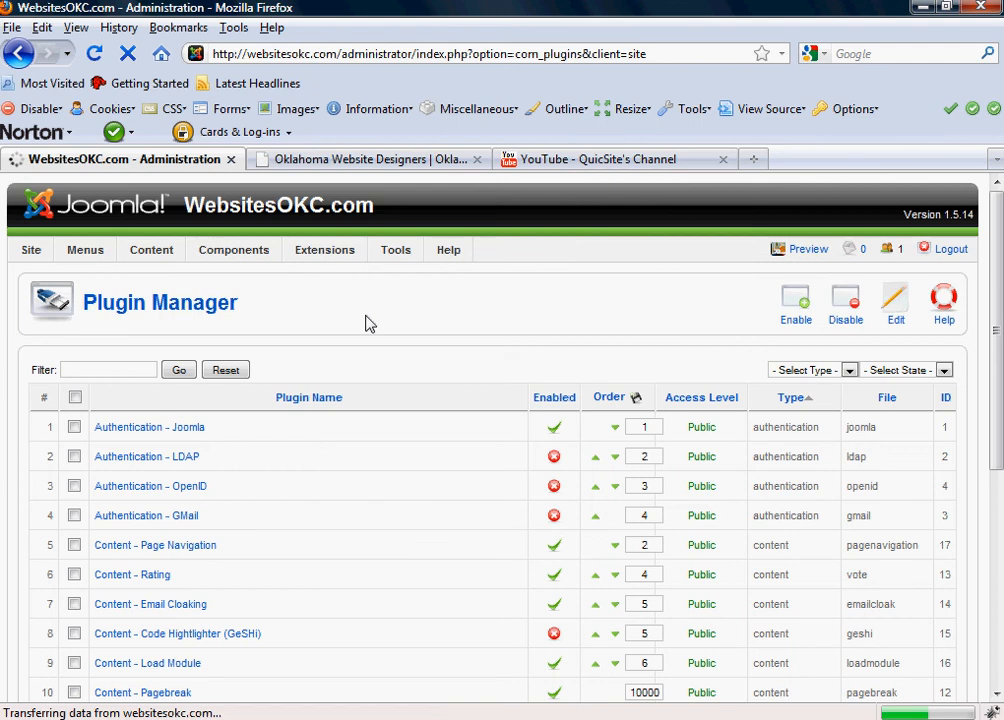